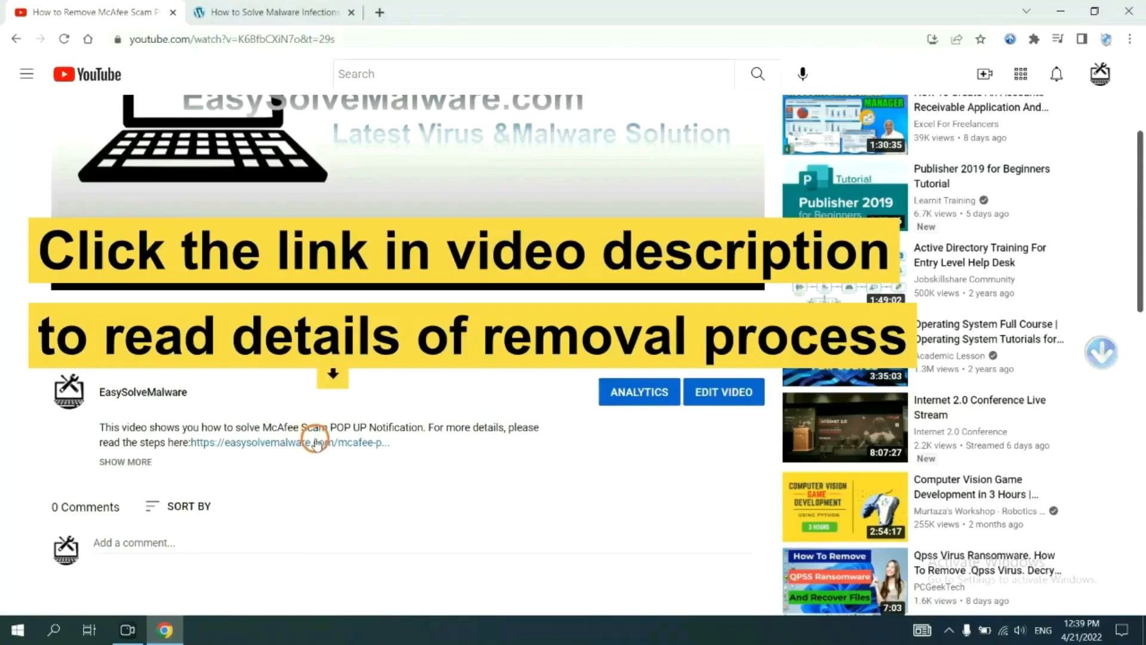
- Scroll the easysolvemalware.com BackBehavior guide down to Section B's Mac OS removal steps
{"action": "left_click", "coordinate": [289, 442]}
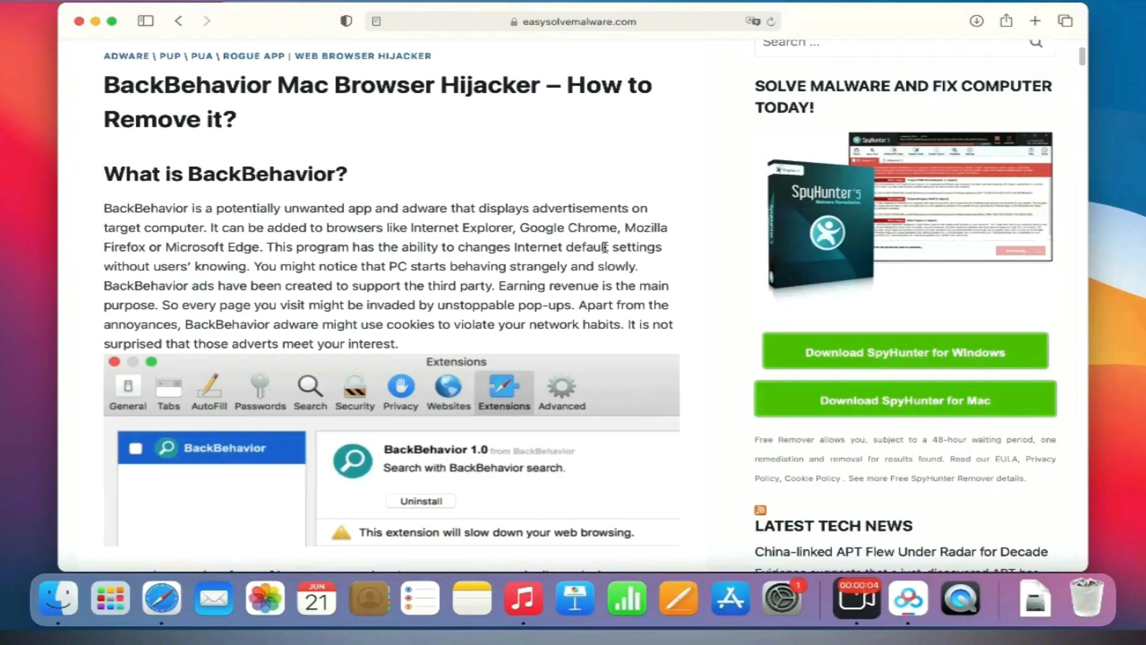
{"action": "mouse_move", "coordinate": [630, 223]}
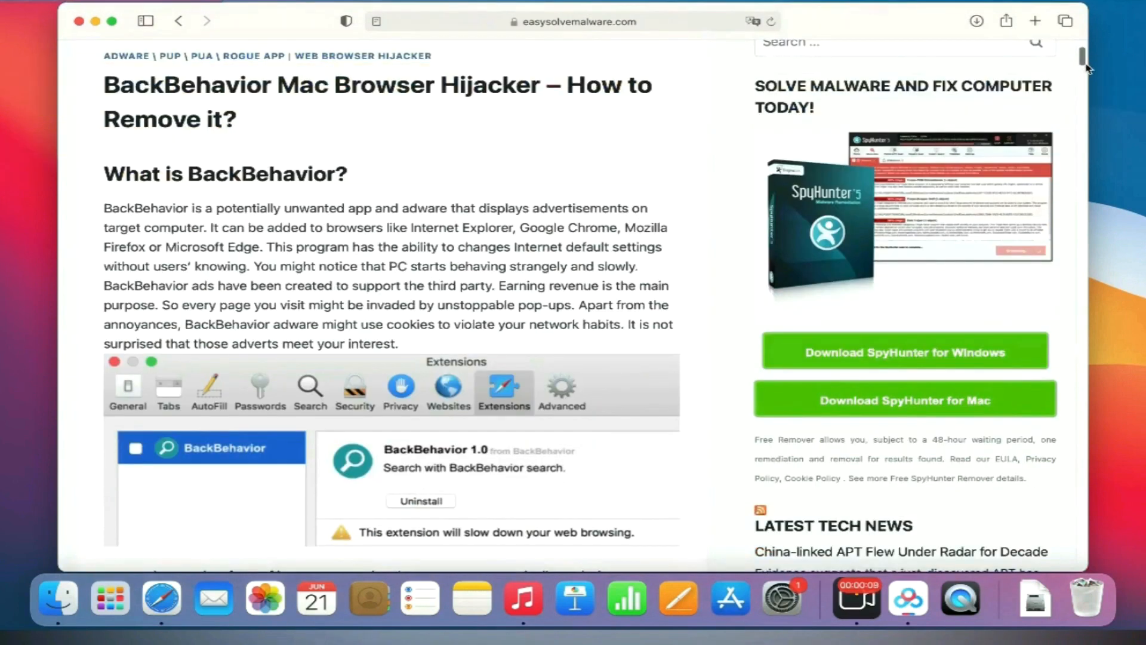
{"action": "scroll", "scroll_direction": "down", "scroll_amount": 3}
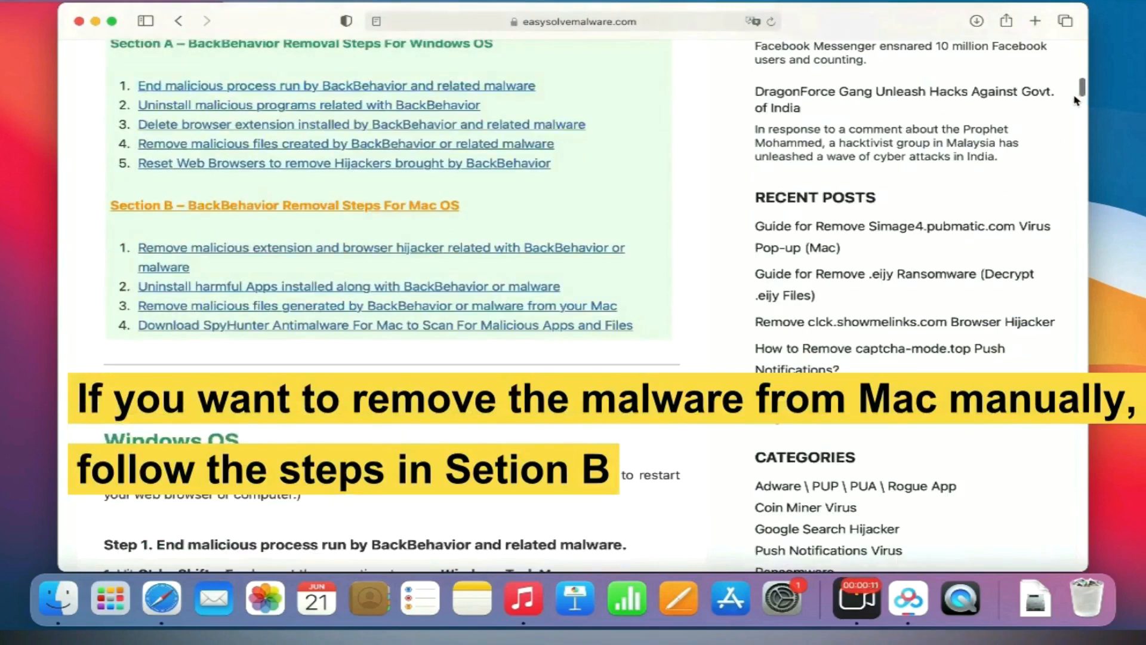
{"action": "scroll", "scroll_direction": "down", "scroll_amount": 3}
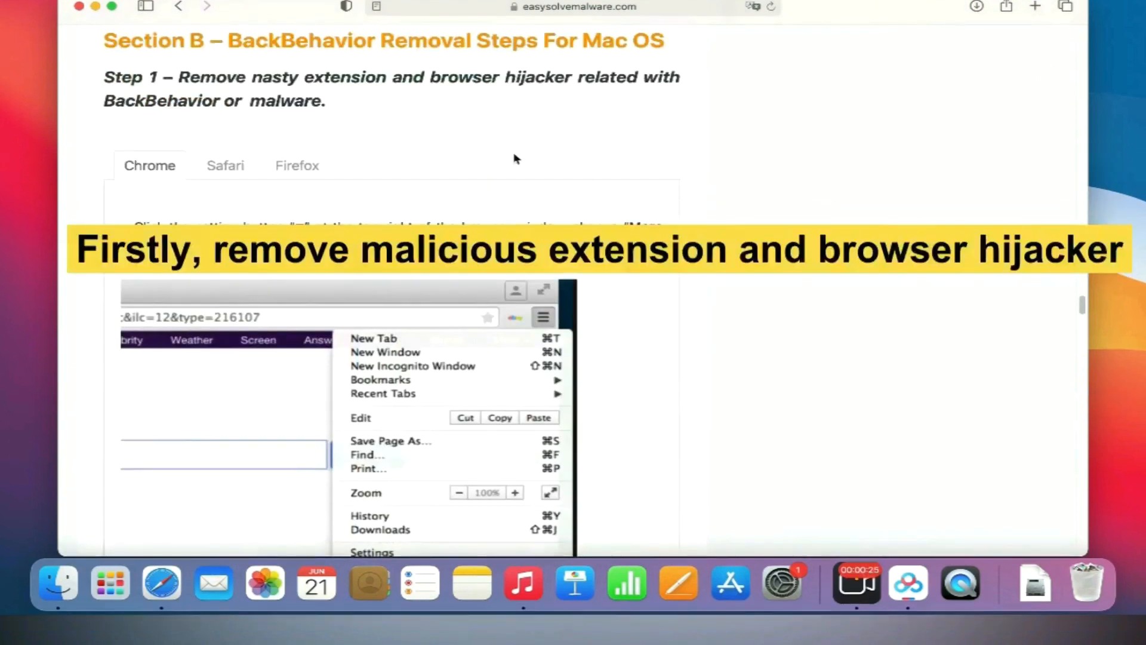
- Read through the guide's manual removal Steps 1-3 on extensions, apps and files
{"action": "left_click", "coordinate": [297, 164]}
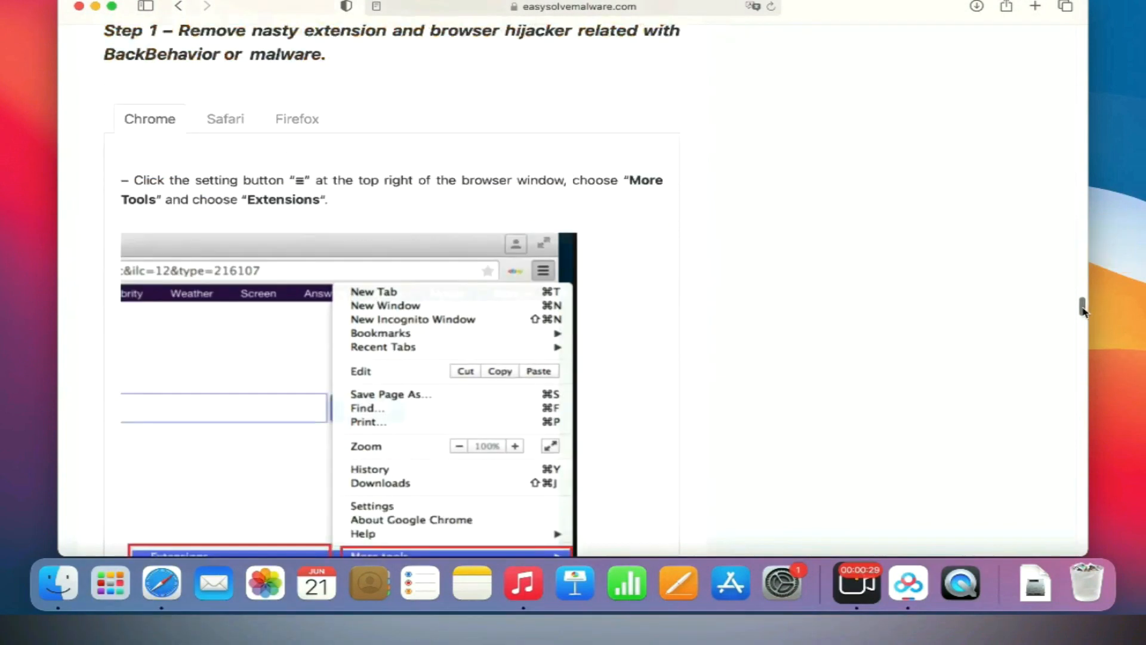
{"action": "scroll", "scroll_direction": "down", "scroll_amount": 3}
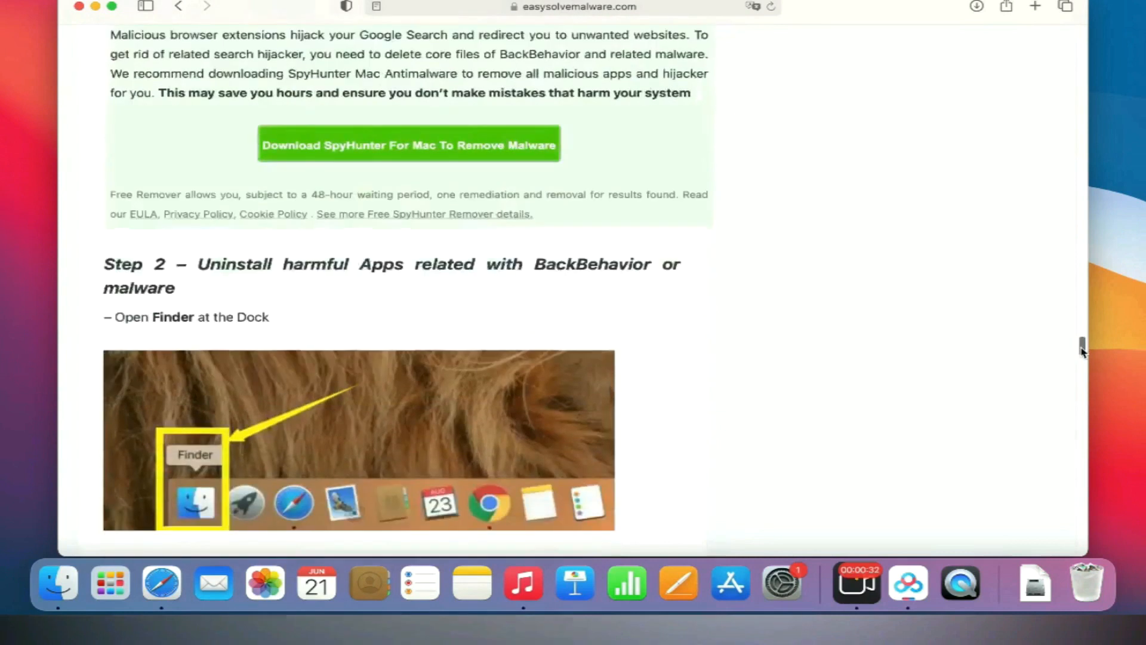
{"action": "scroll", "scroll_direction": "down", "scroll_amount": 3}
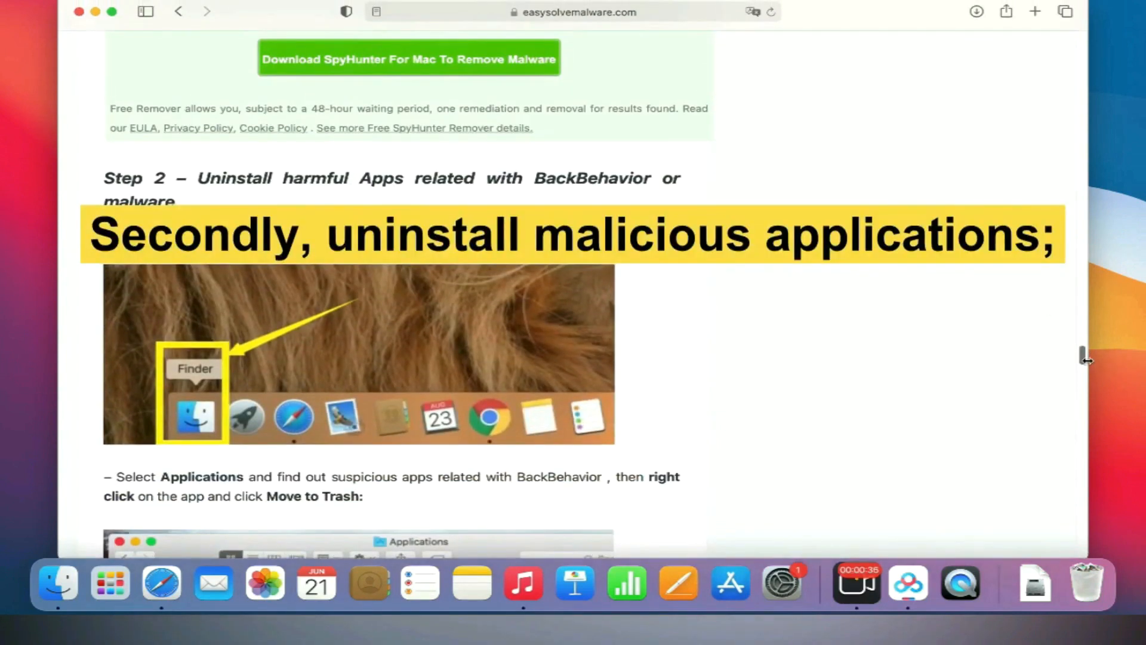
{"action": "scroll", "scroll_direction": "down", "scroll_amount": 3}
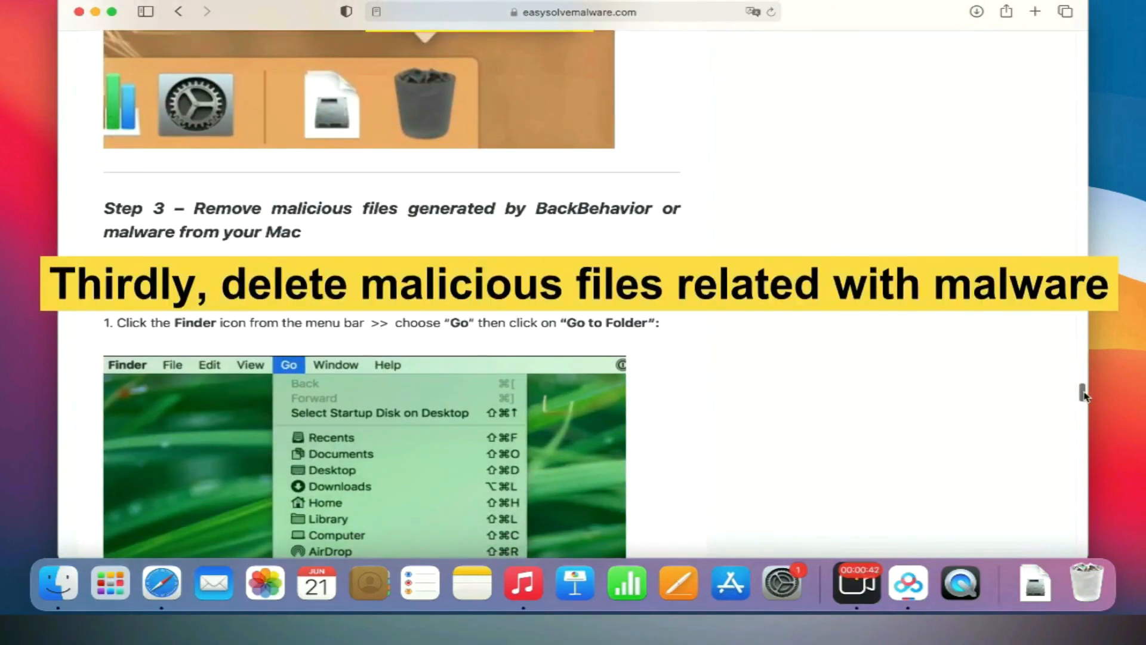
{"action": "scroll", "scroll_direction": "down", "scroll_amount": 3}
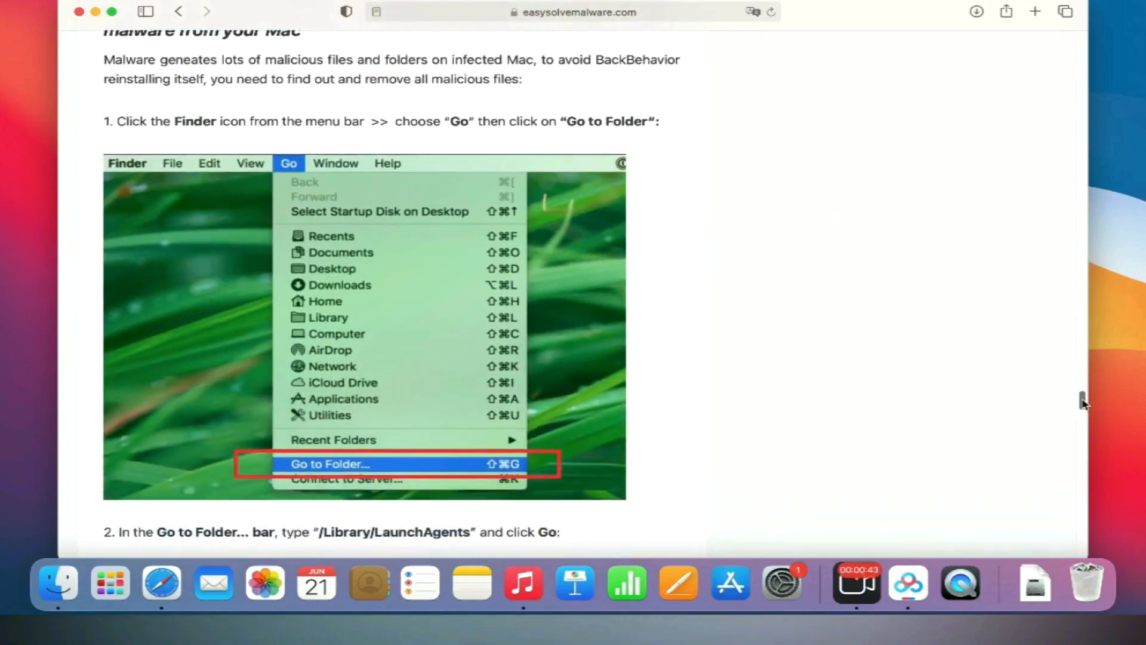
{"action": "scroll", "scroll_direction": "down", "scroll_amount": 3}
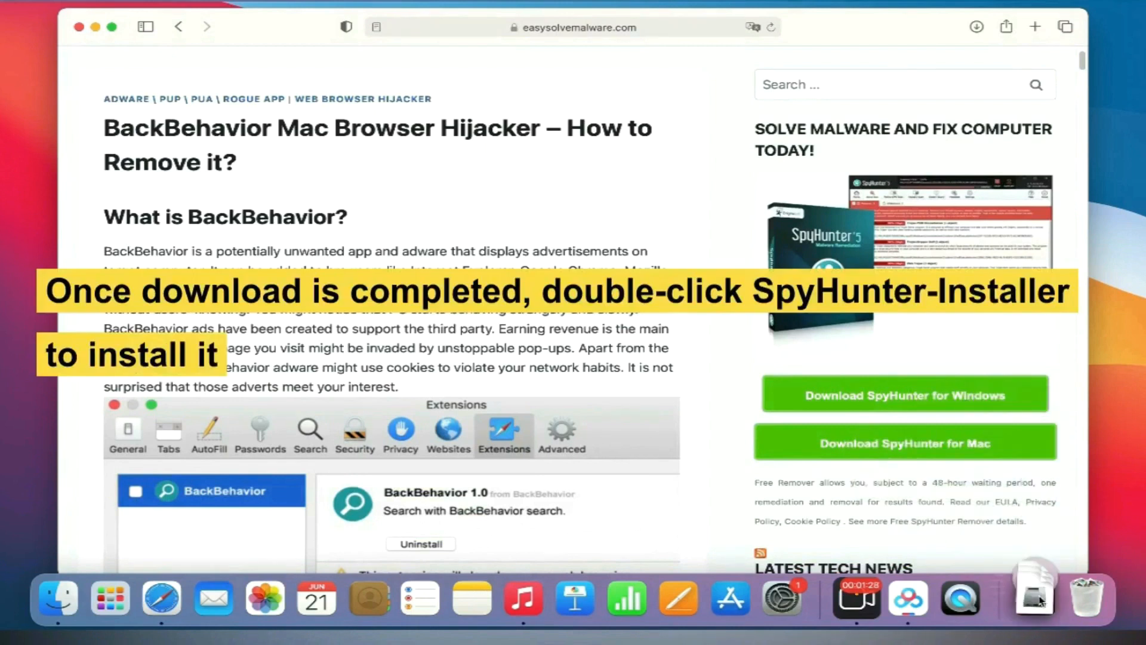
- Launch the downloaded SpyHunter for Mac installer from Downloads
{"action": "double_click", "coordinate": [1034, 590]}
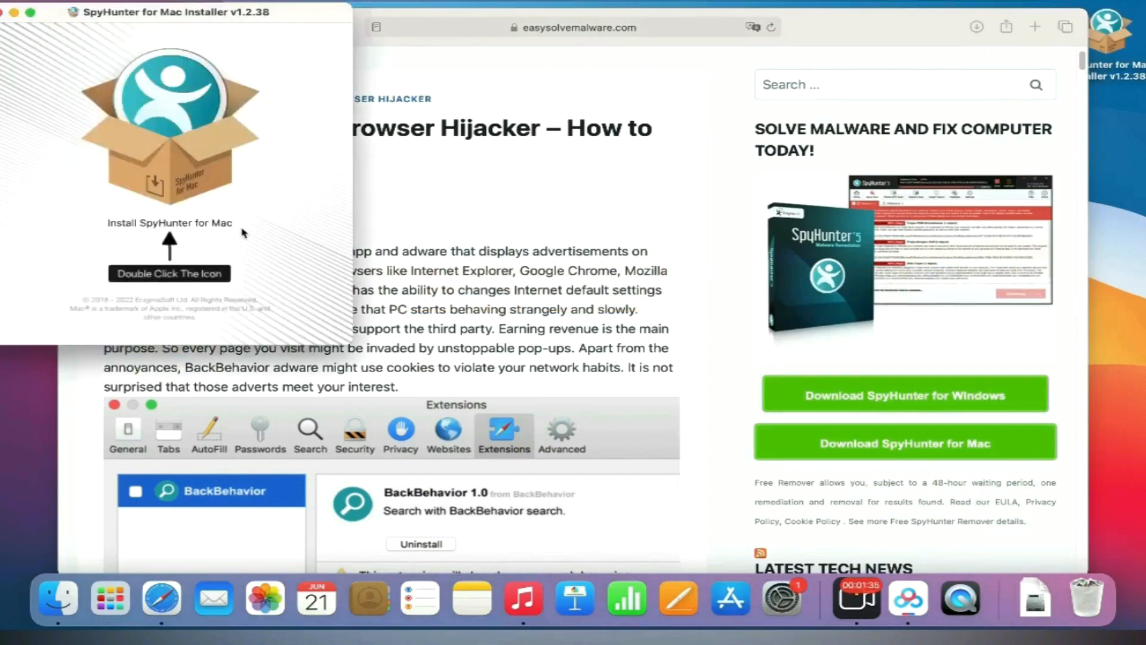
{"action": "mouse_move", "coordinate": [183, 169]}
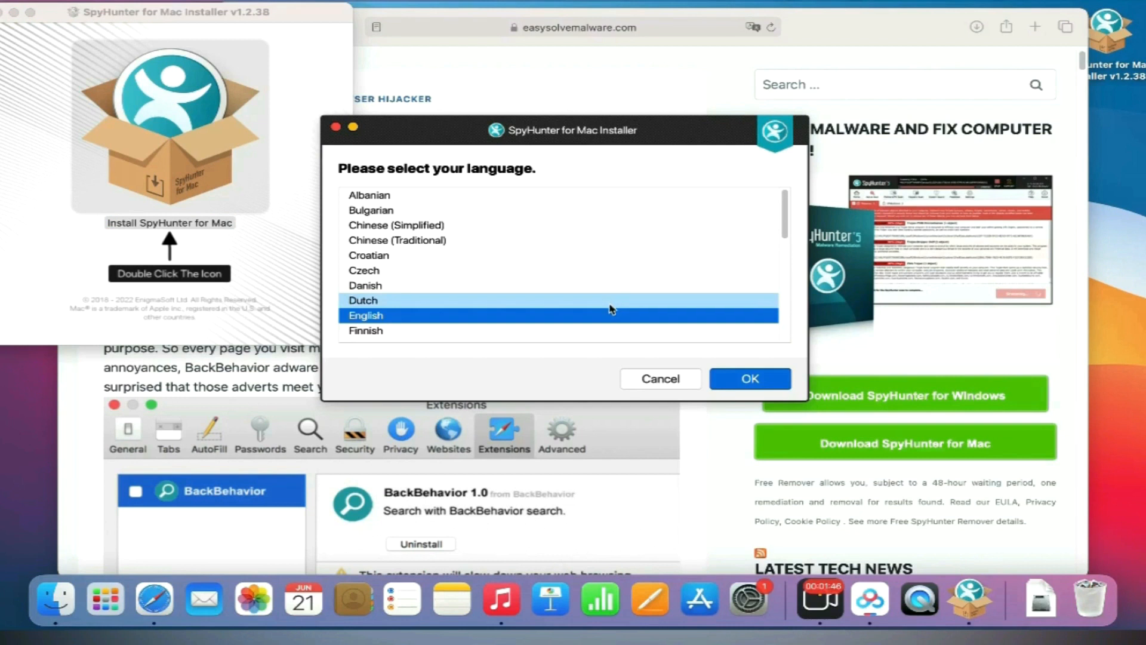
- Choose English, accept the EULA/TOS and privacy policy, and start installing SpyHunter for Mac
{"action": "left_click", "coordinate": [365, 331]}
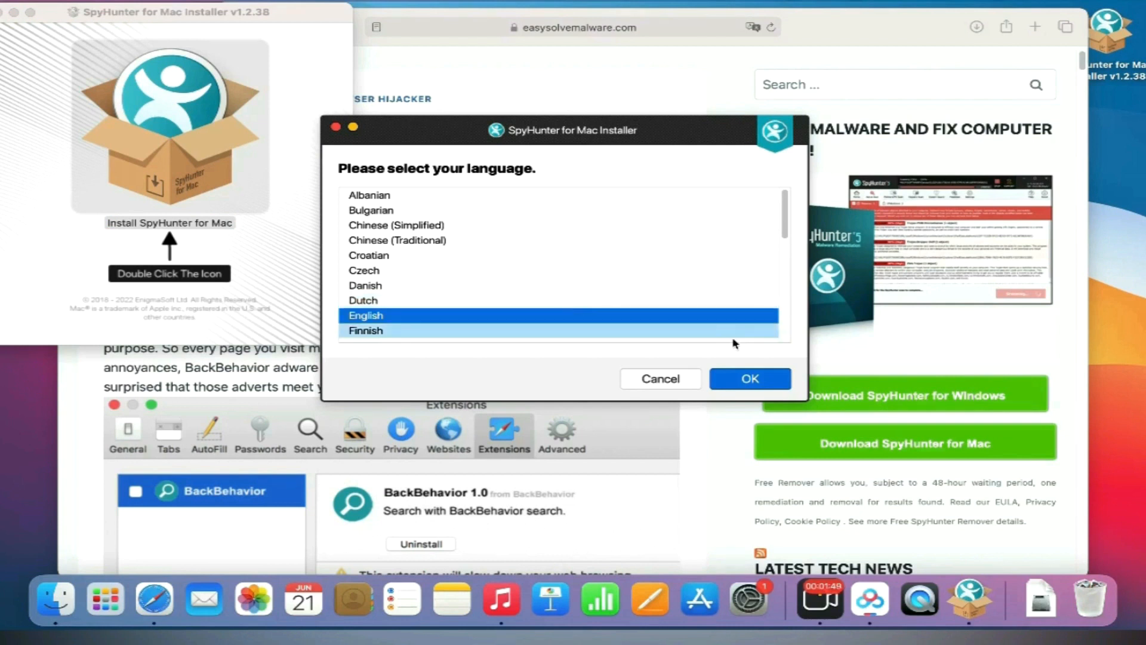
{"action": "left_click", "coordinate": [750, 378]}
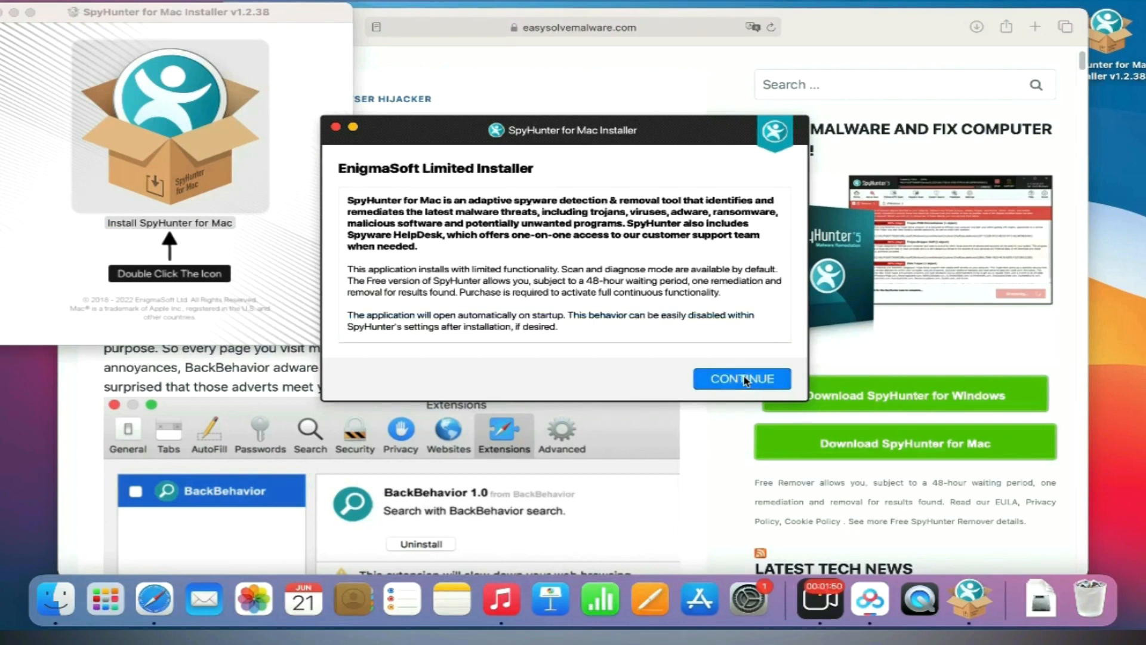
{"action": "left_click", "coordinate": [741, 378]}
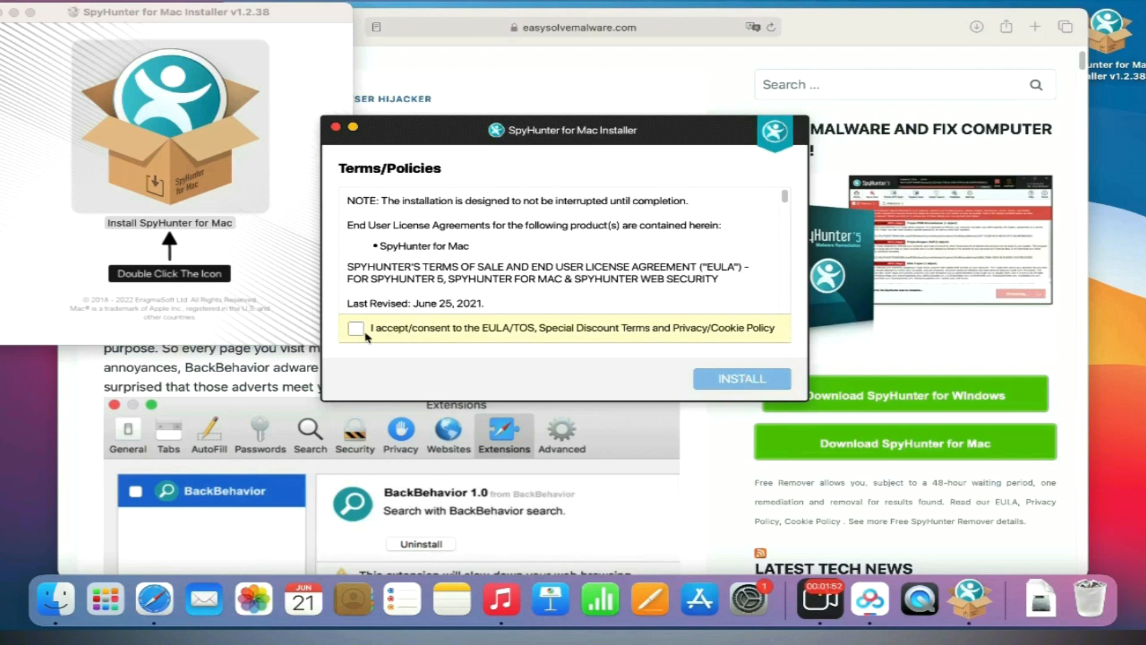
{"action": "left_click", "coordinate": [356, 329]}
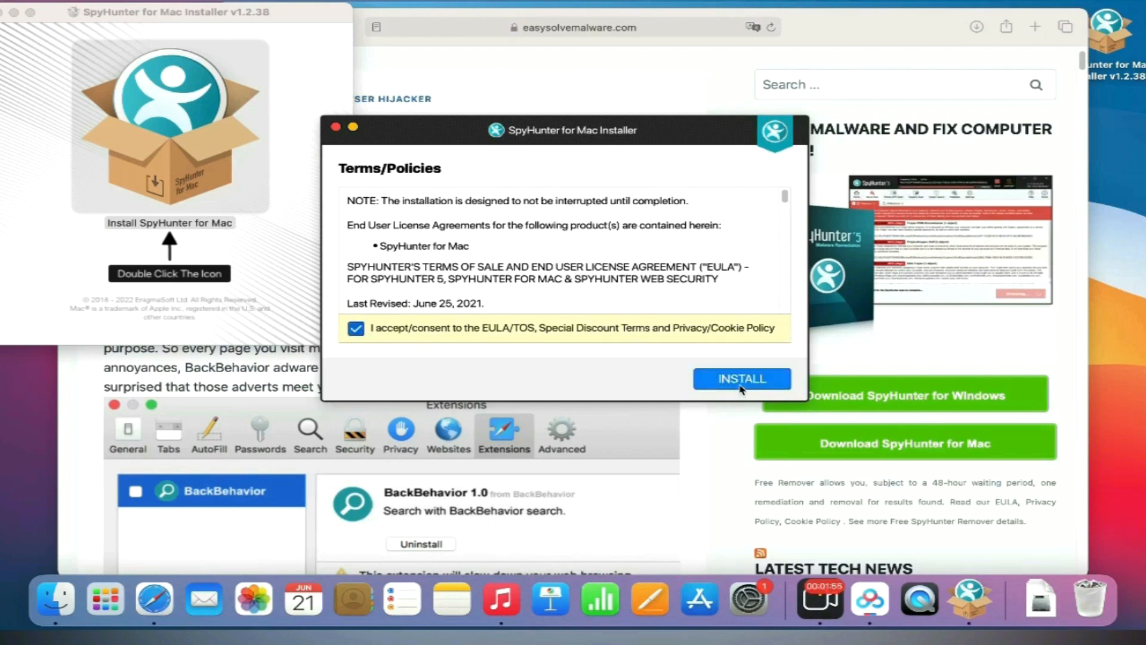
{"action": "left_click", "coordinate": [741, 379]}
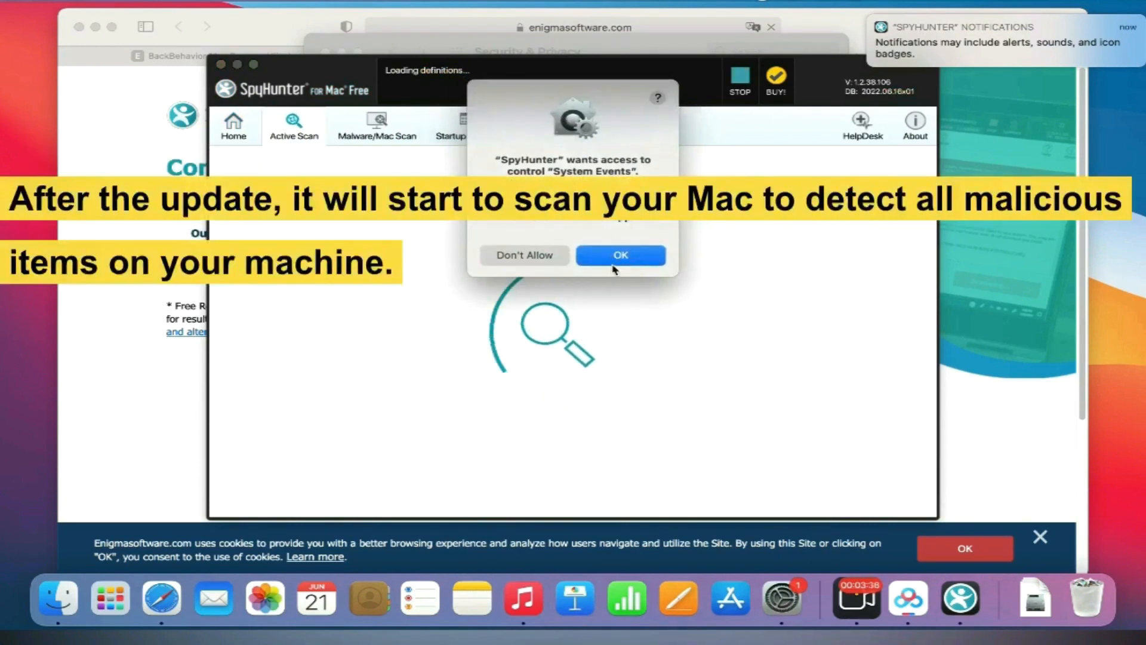
- Allow SpyHunter to control System Events so the Active Scan can run
{"action": "left_click", "coordinate": [620, 255]}
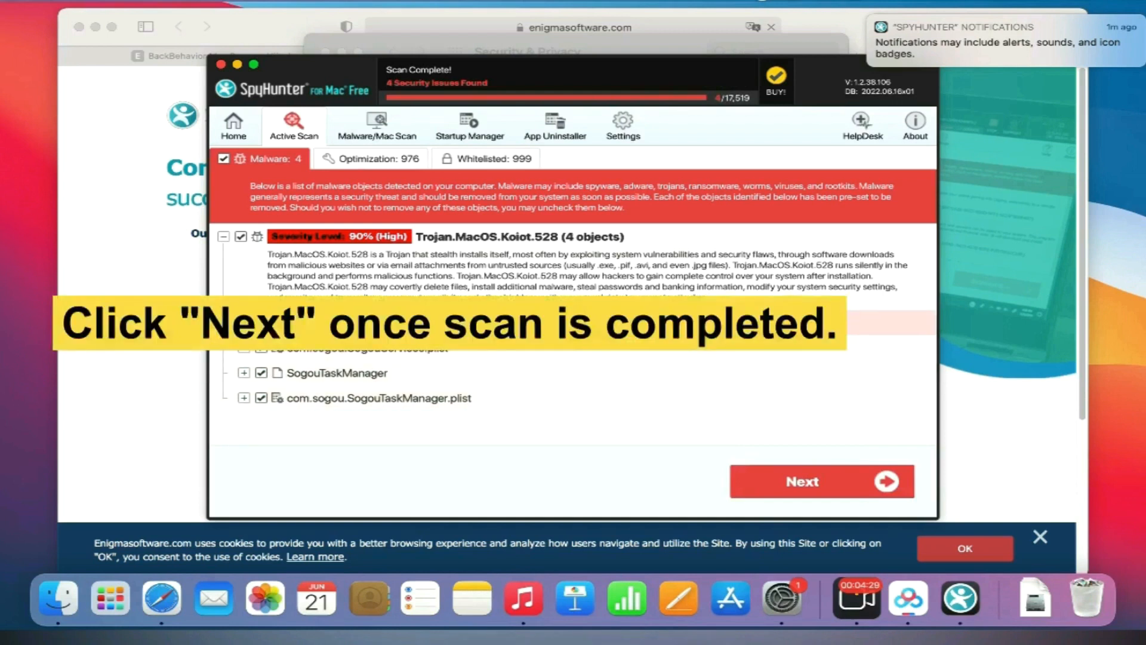
- Continue past the scan results and request the FREE Trial (15-Days) registration
{"action": "left_click", "coordinate": [820, 481]}
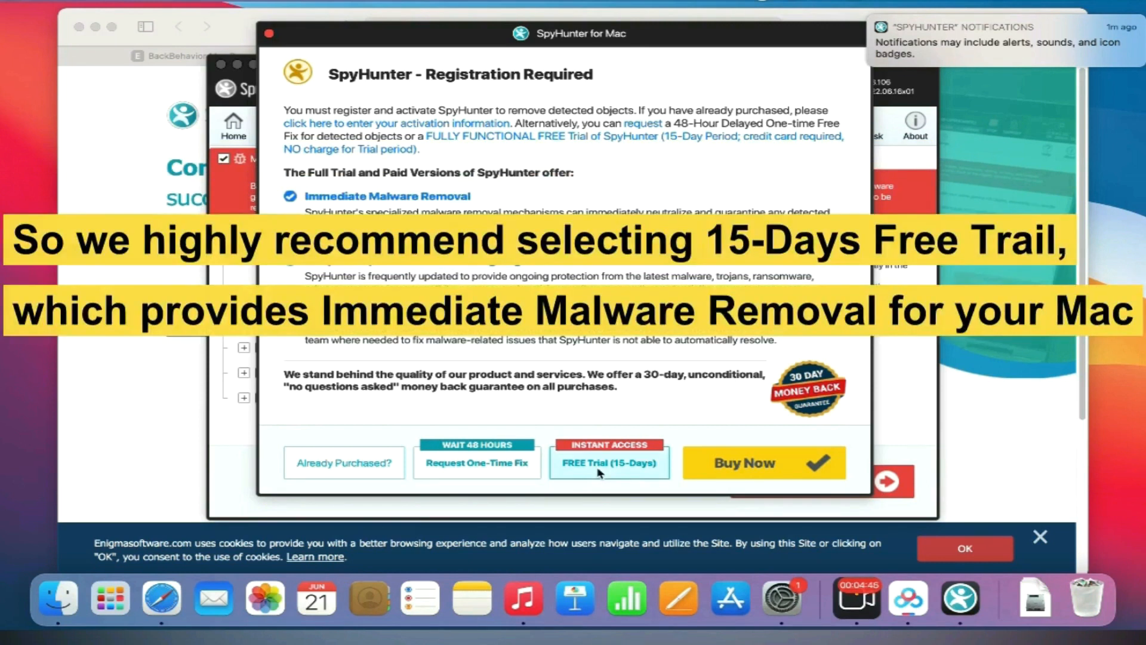
{"action": "left_click", "coordinate": [609, 462]}
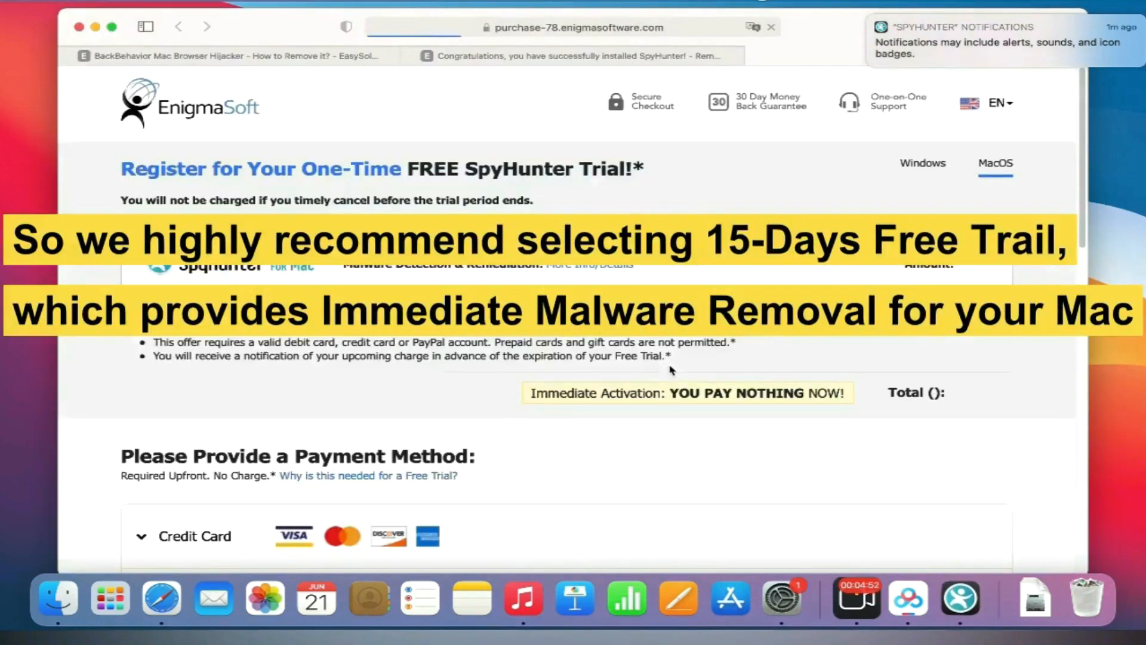